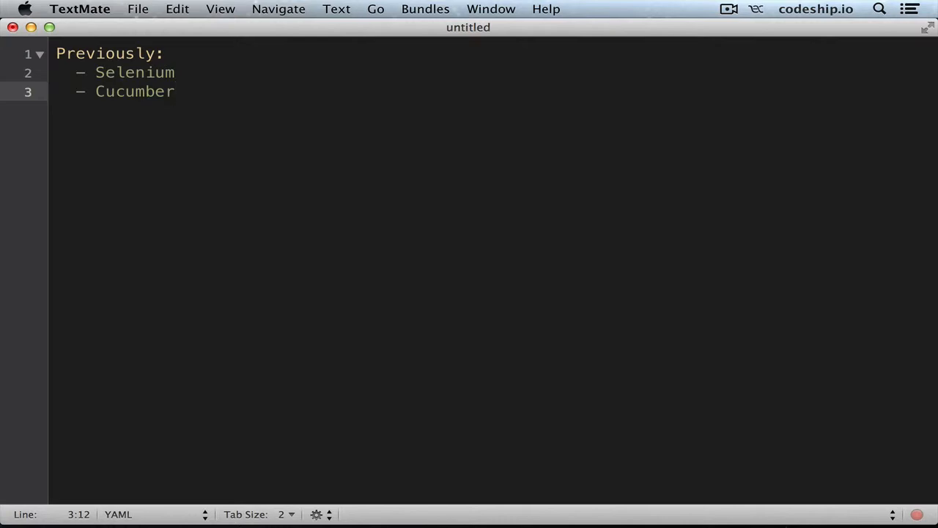
Switch from the TextMate notes to Chrome showing the Jasmine GitHub downloads page
{"action": "left_click", "coordinate": [174, 91]}
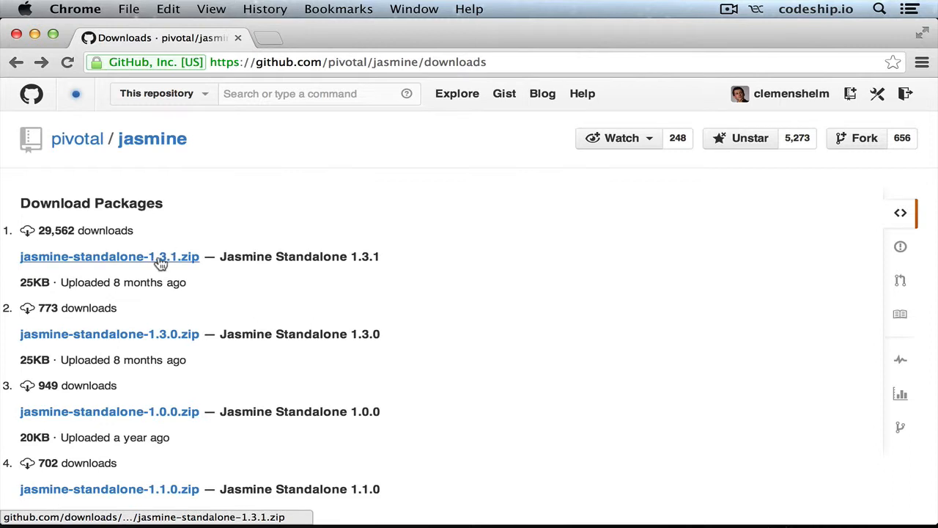
Download jasmine-standalone-1.3.1.zip from the Jasmine downloads page
{"action": "left_click", "coordinate": [109, 256]}
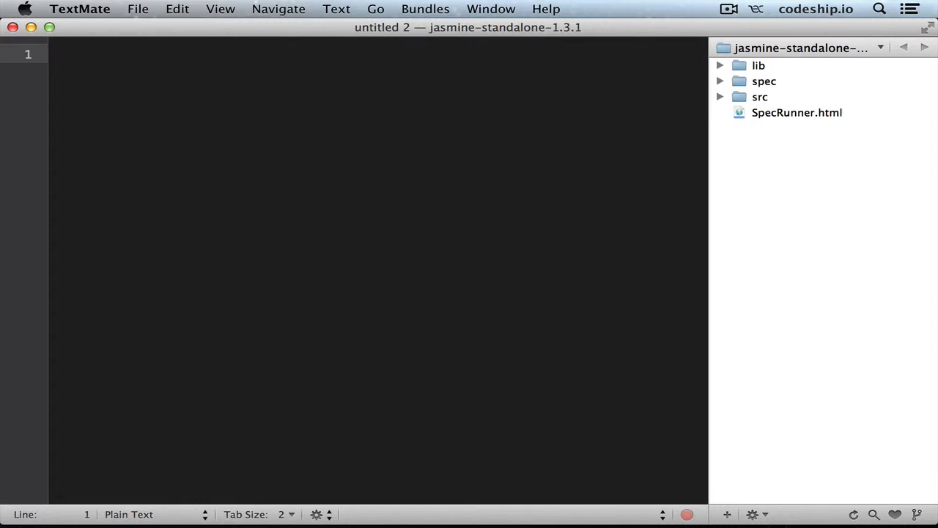
{"action": "mouse_move", "coordinate": [765, 159]}
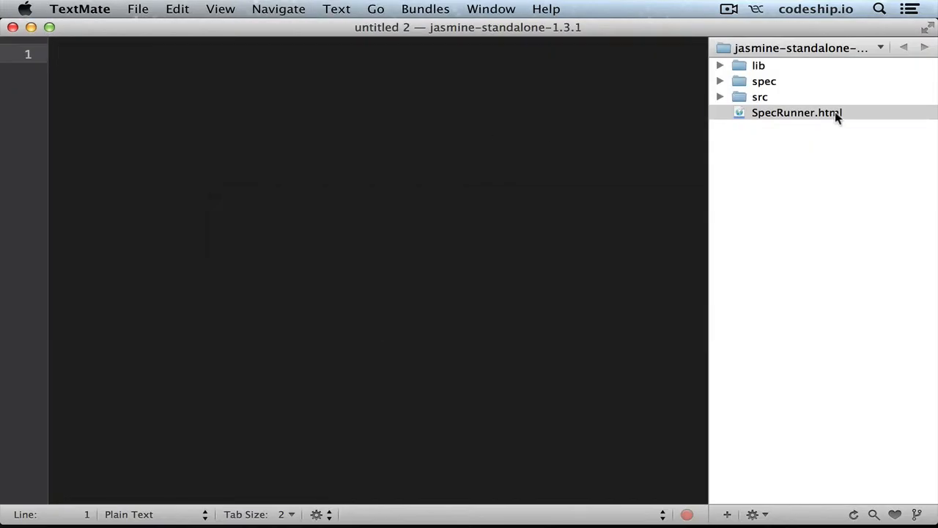
Open SpecRunner.html and review its jasmine-html.js library and script references
{"action": "double_click", "coordinate": [798, 112]}
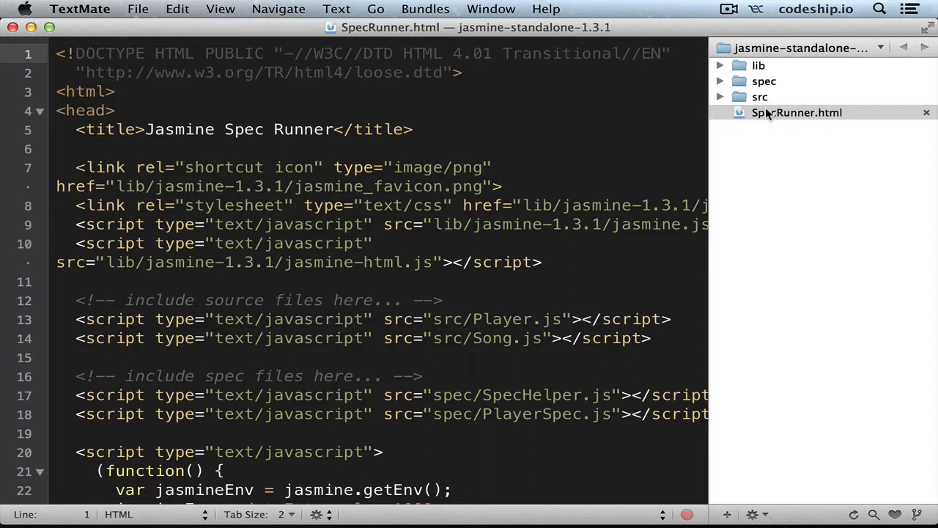
{"action": "double_click", "coordinate": [647, 224]}
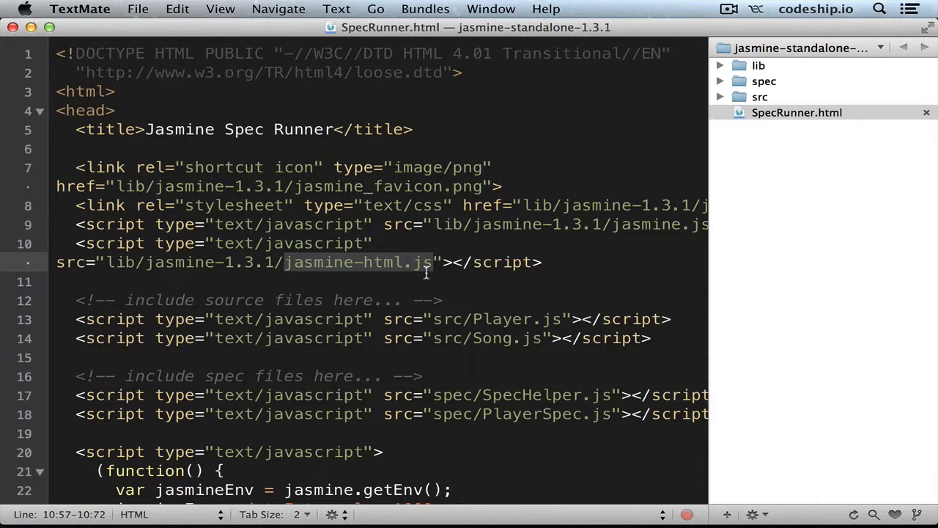
{"action": "scroll", "scroll_direction": "right", "scroll_amount": 3}
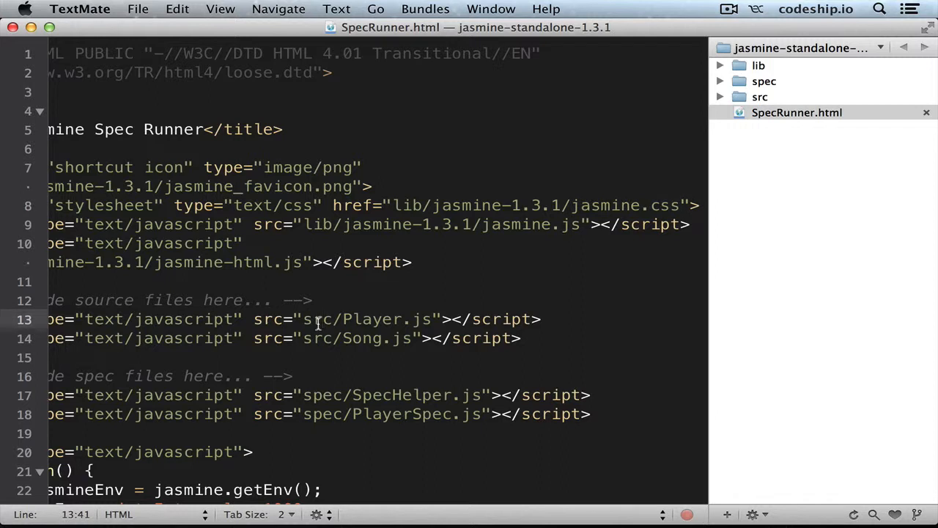
{"action": "mouse_move", "coordinate": [317, 402]}
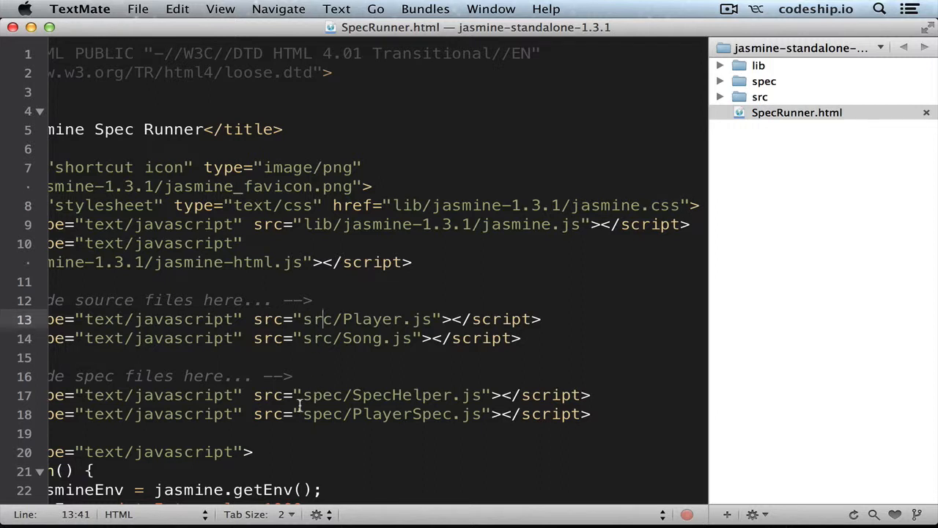
Expand the src and spec folders to reveal the sample Player, Song, PlayerSpec and SpecHelper files
{"action": "left_click", "coordinate": [721, 97]}
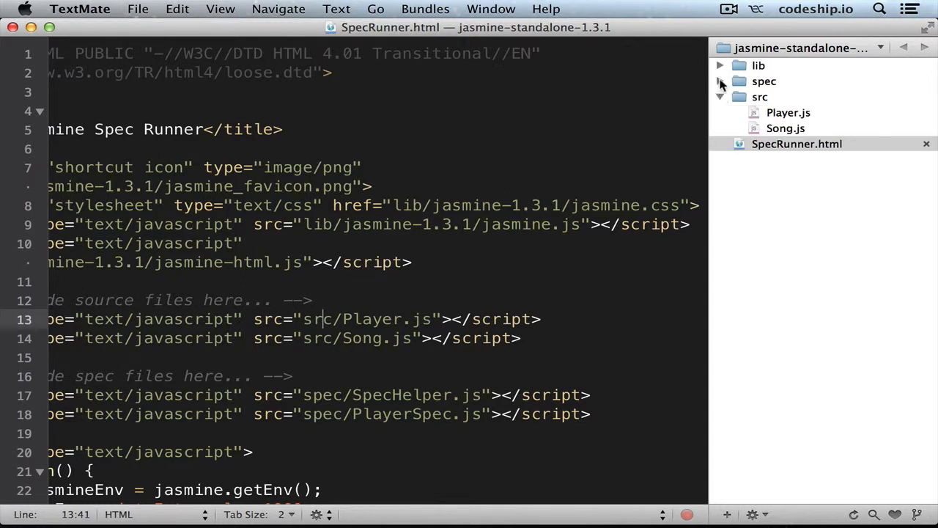
{"action": "left_click", "coordinate": [721, 82]}
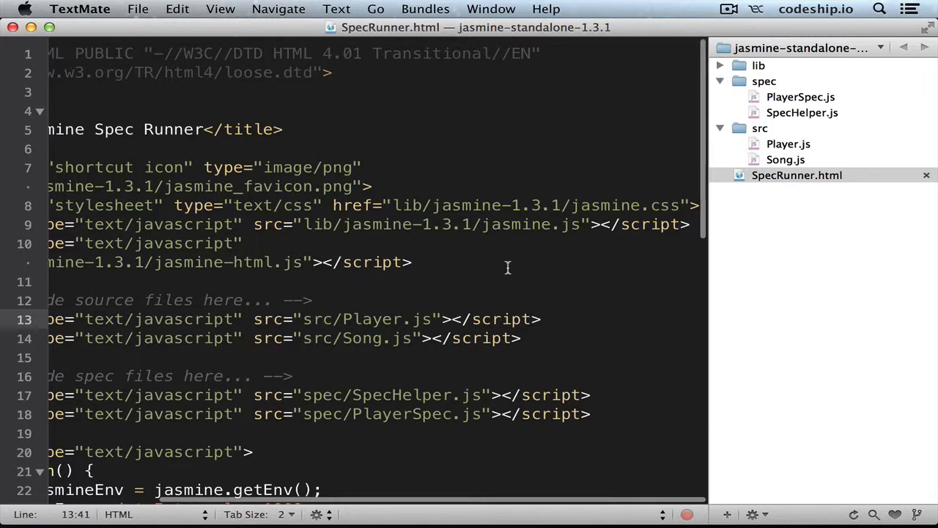
{"action": "scroll", "scroll_direction": "down", "scroll_amount": 3}
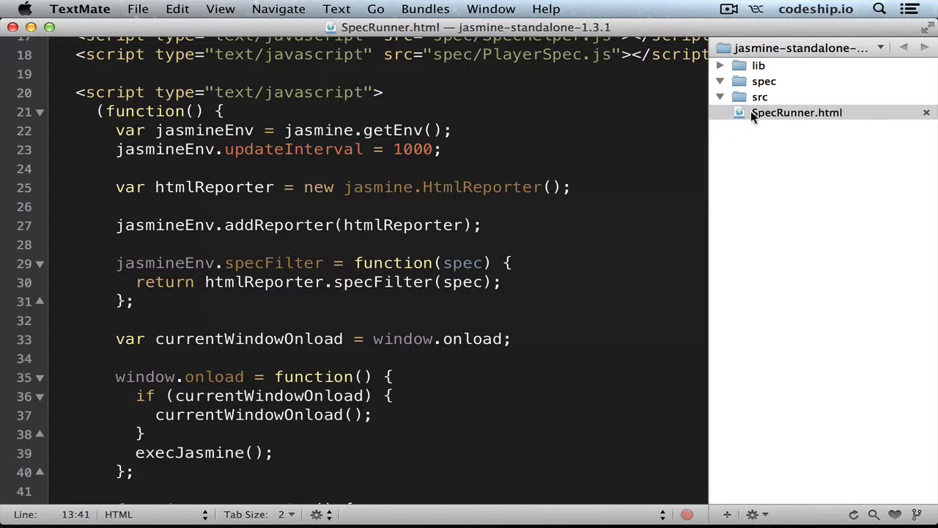
Create Animal.js in src with 'function Animal() {}', then start a new file in spec
{"action": "right_click", "coordinate": [760, 97]}
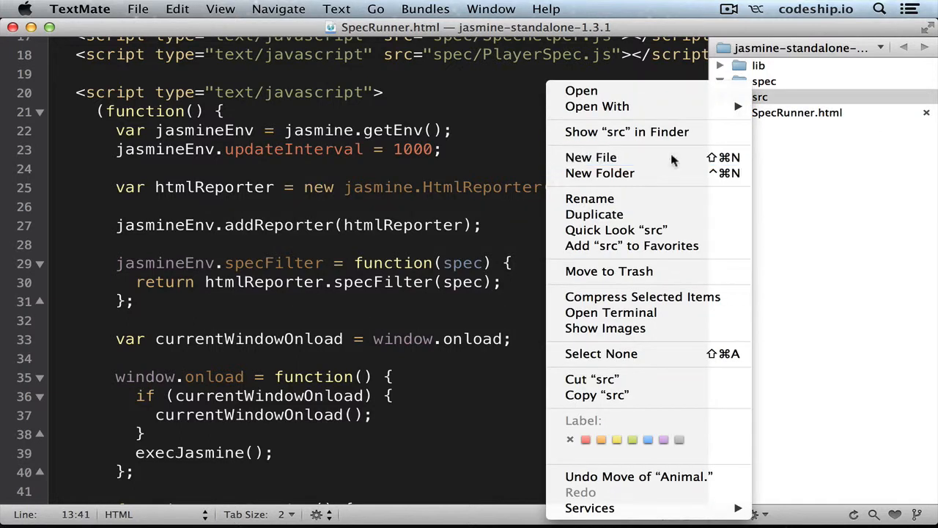
{"action": "left_click", "coordinate": [591, 157]}
{"action": "type", "text": "Animal.js"}
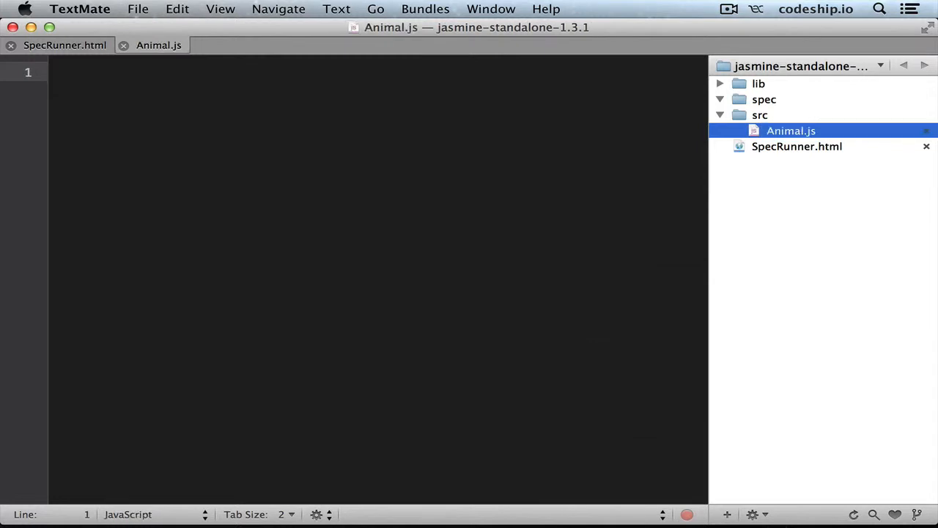
{"action": "type", "text": "function Animal() {}"}
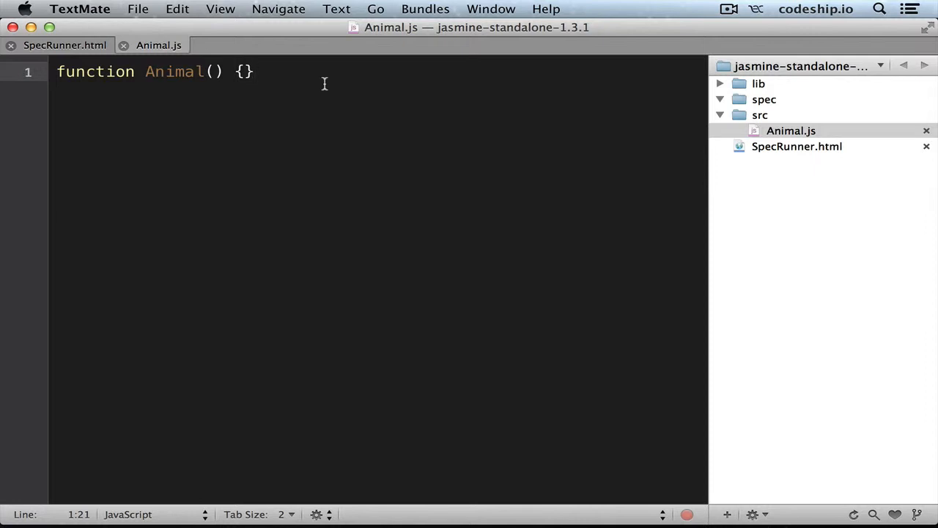
{"action": "left_click", "coordinate": [255, 70]}
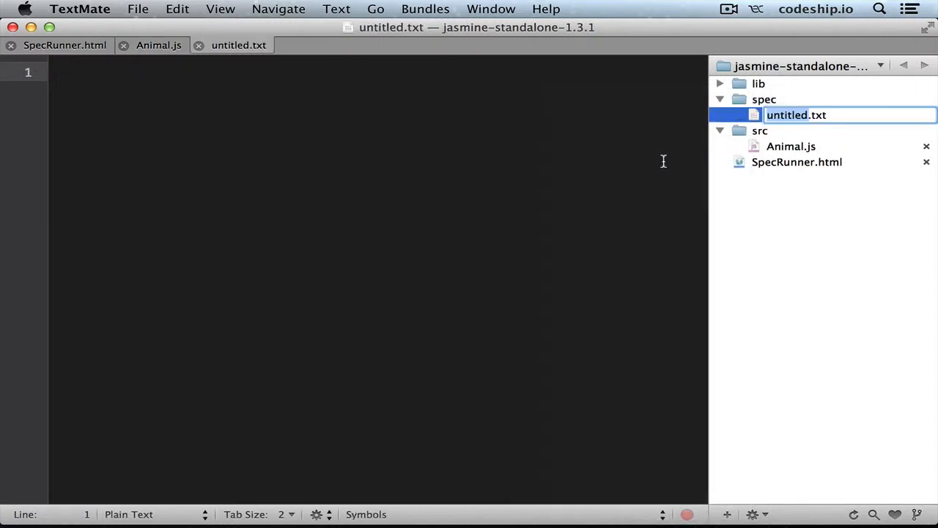
Name the spec file AnimalSpec.js and walk through its describe('Animal') and it callback structure
{"action": "type", "text": "AnimalSpec.js"}
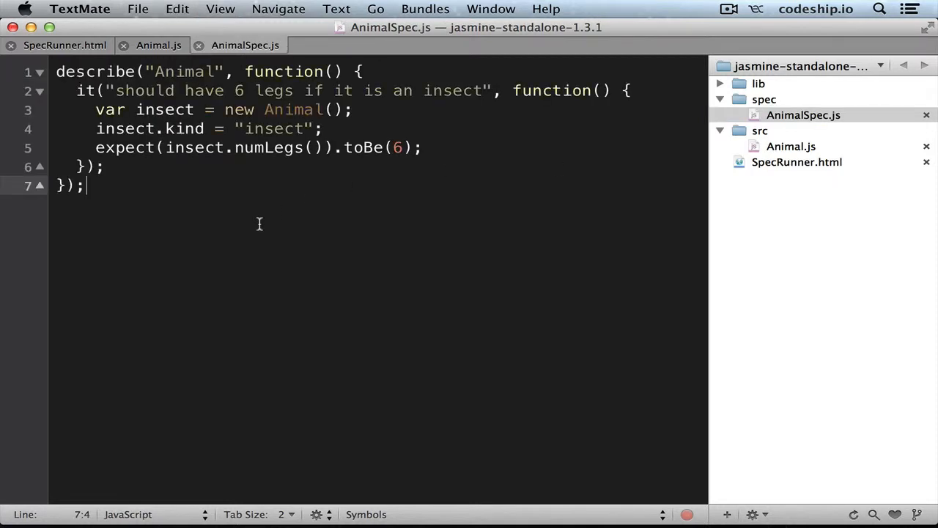
{"action": "double_click", "coordinate": [95, 70]}
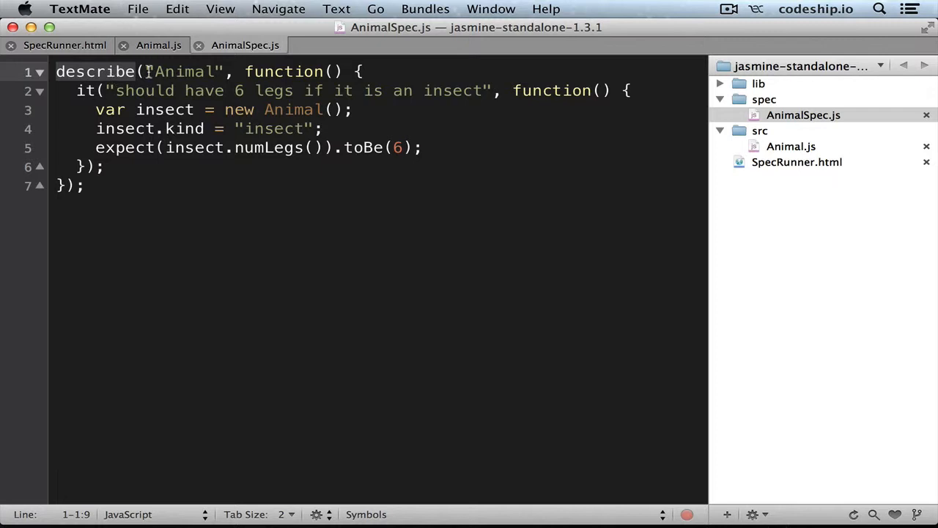
{"action": "double_click", "coordinate": [185, 71]}
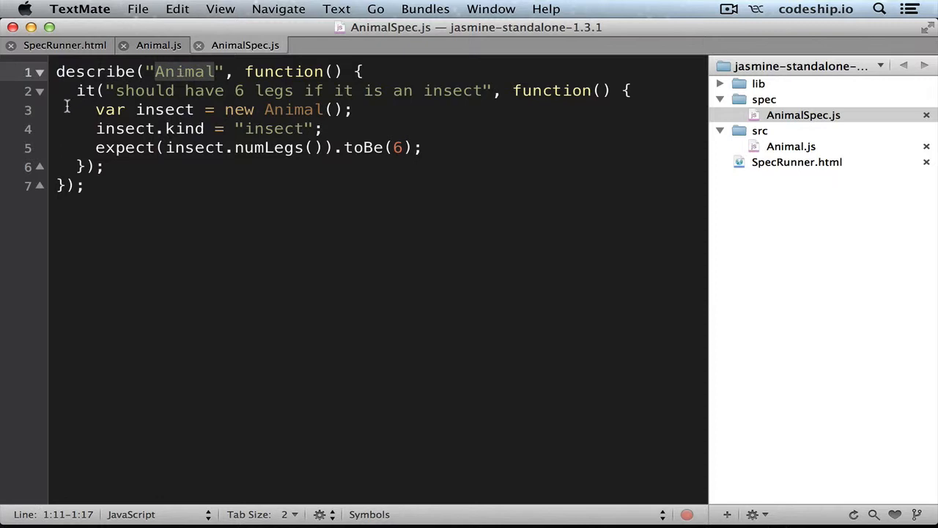
{"action": "left_click", "coordinate": [85, 91]}
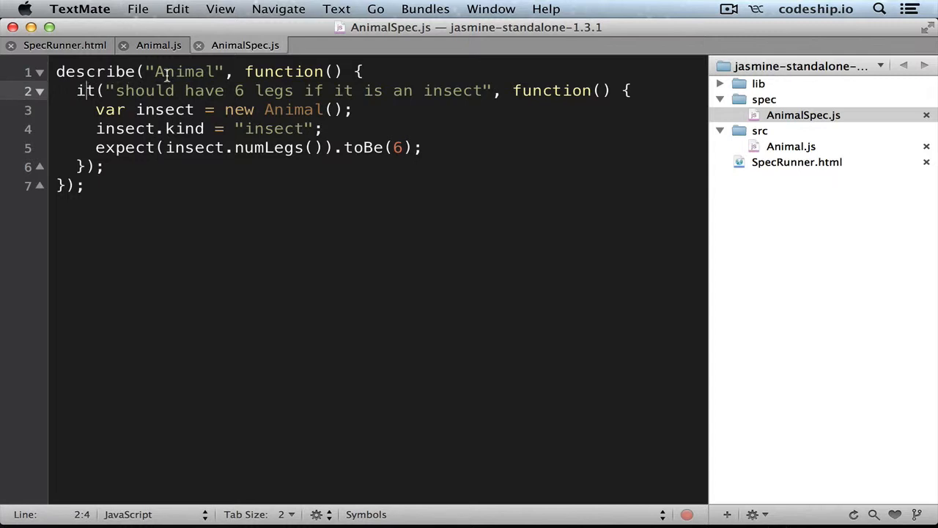
{"action": "double_click", "coordinate": [85, 91]}
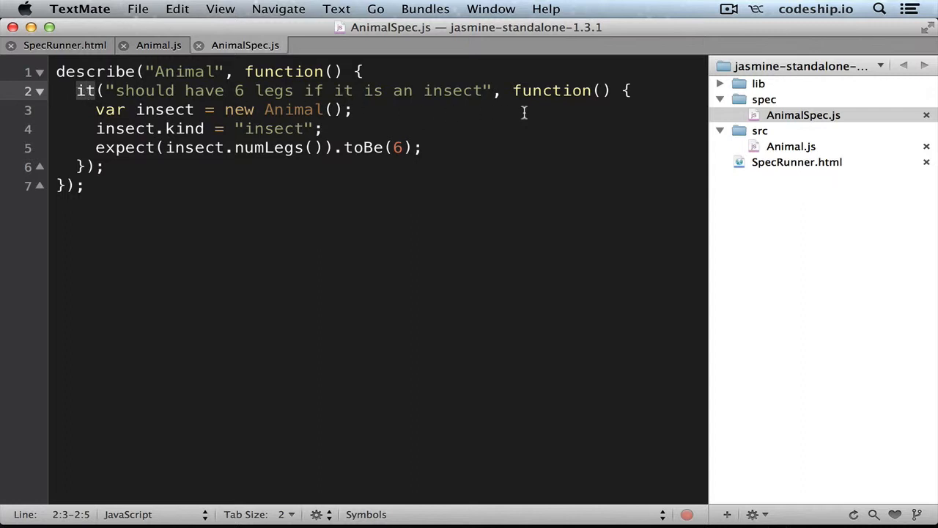
{"action": "double_click", "coordinate": [552, 91]}
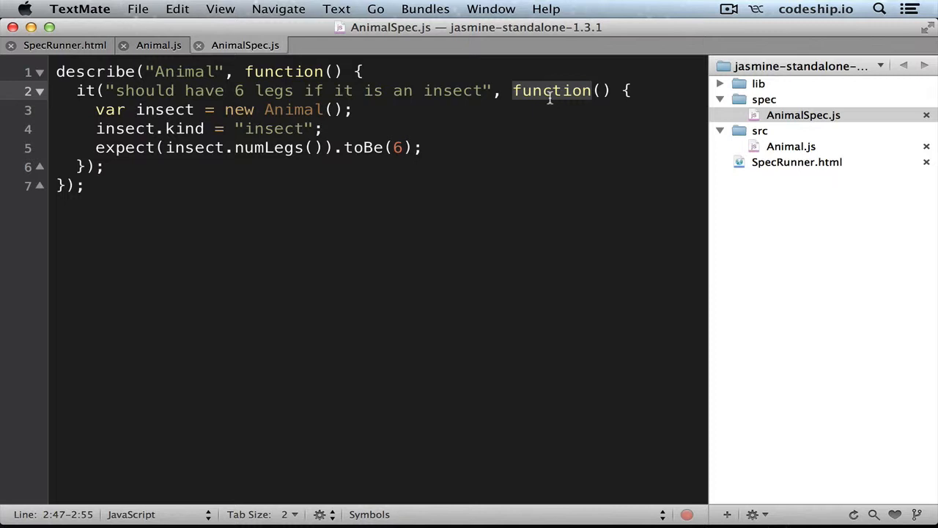
{"action": "mouse_move", "coordinate": [109, 146]}
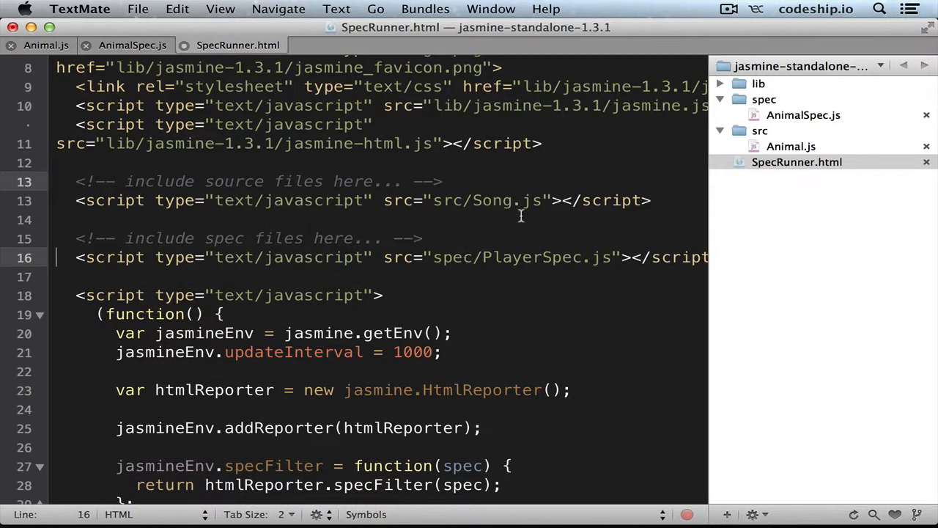
Point SpecRunner.html's script includes at src/Animal.js and spec/AnimalSpec.js
{"action": "type", "text": "Anim"}
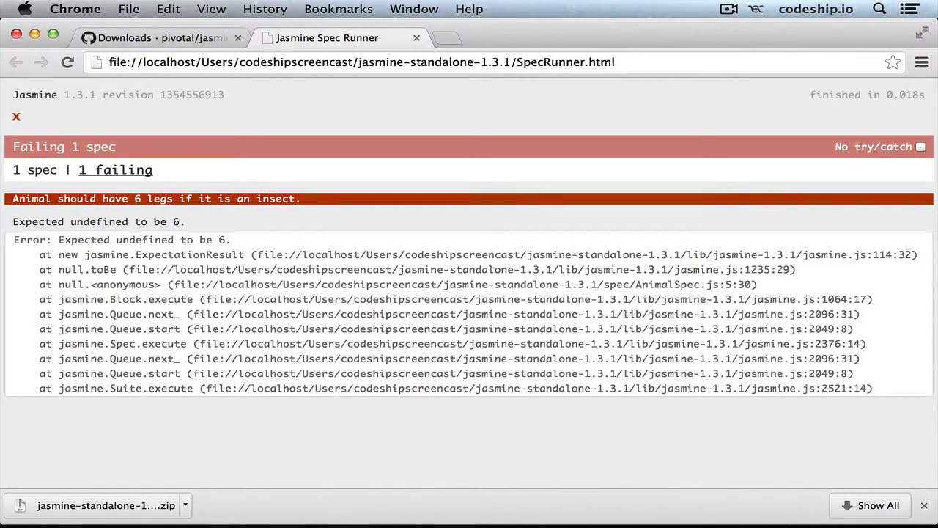
Note the 'expected undefined to be 6' failure and make numLegs 'return 6;' in Animal.js
{"action": "double_click", "coordinate": [98, 221]}
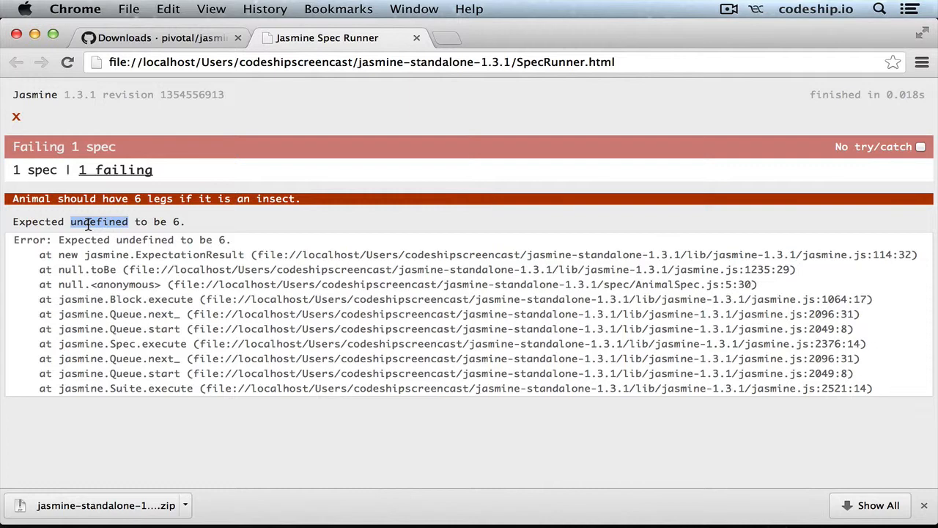
{"action": "key", "text": "cmd+tab"}
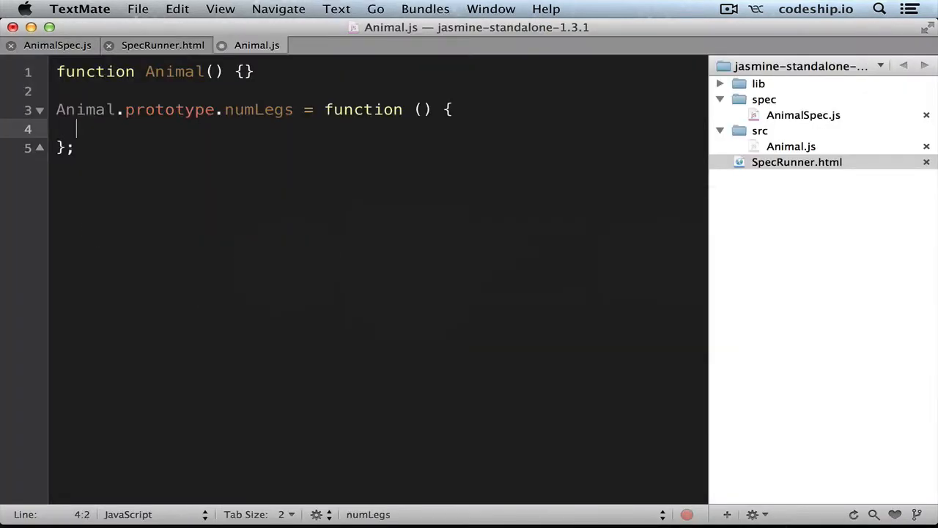
{"action": "type", "text": "return 6;"}
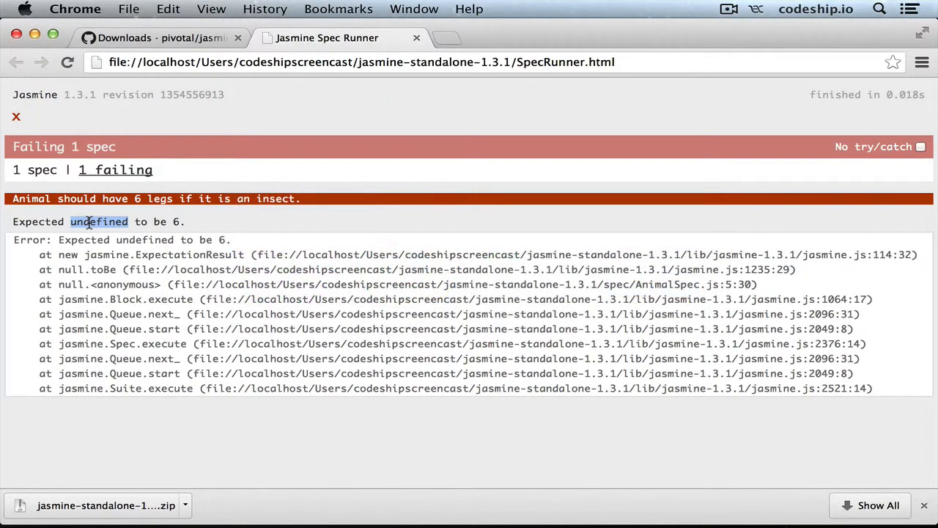
{"action": "left_click", "coordinate": [67, 61]}
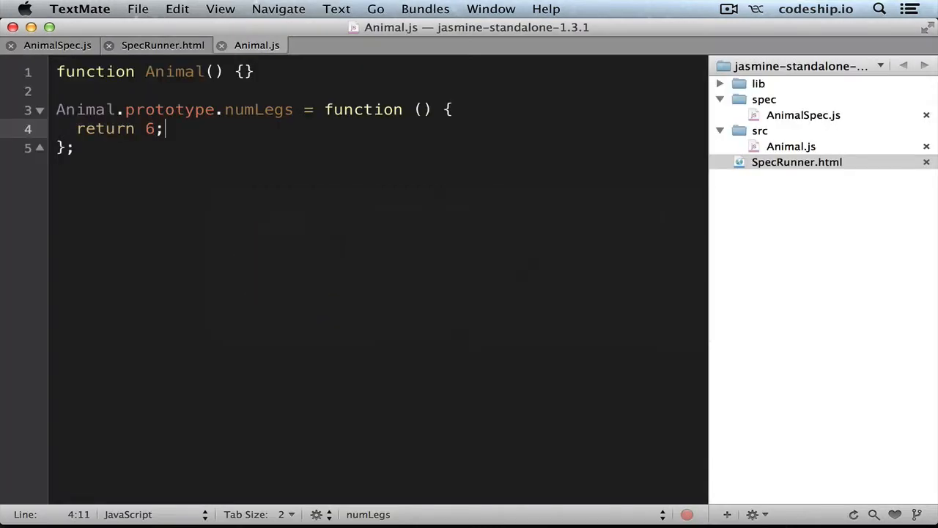
{"action": "left_click", "coordinate": [57, 44]}
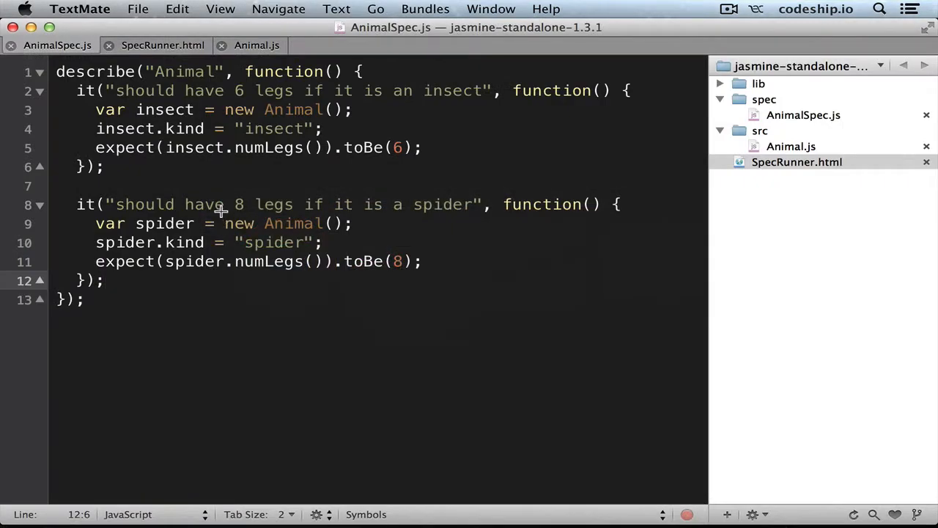
Wrap numLegs in if (this.kind == "insect") returning 6, else returning 8
{"action": "left_click", "coordinate": [255, 44]}
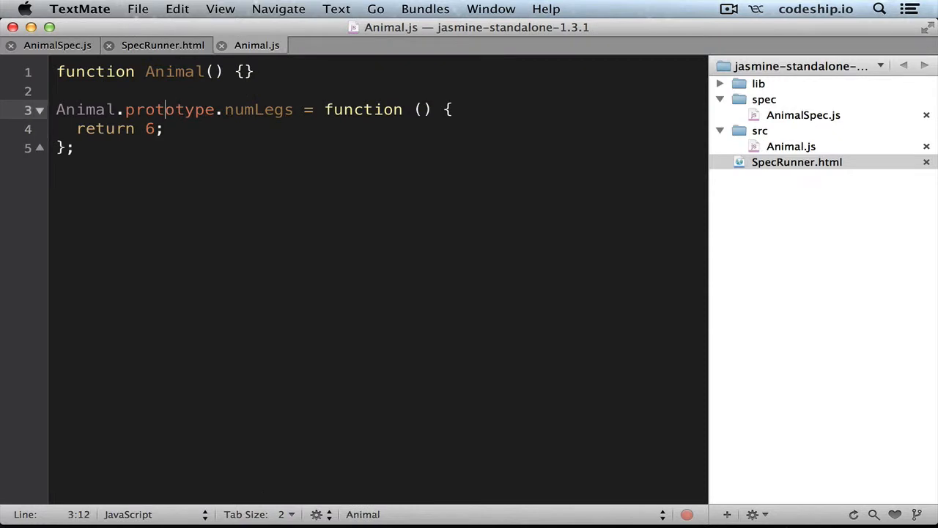
{"action": "type", "text": "if ("}
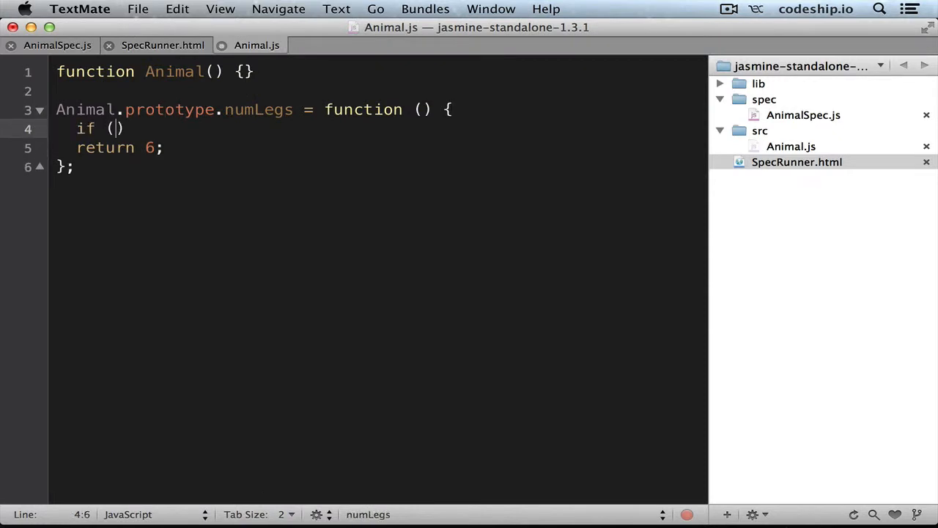
{"action": "type", "text": "this.kind =="}
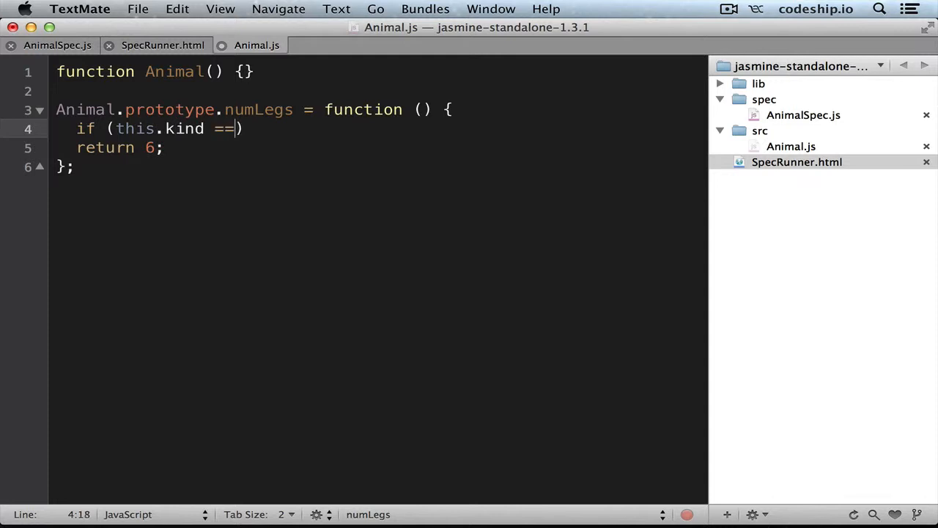
{"action": "type", "text": "\"insect\")"}
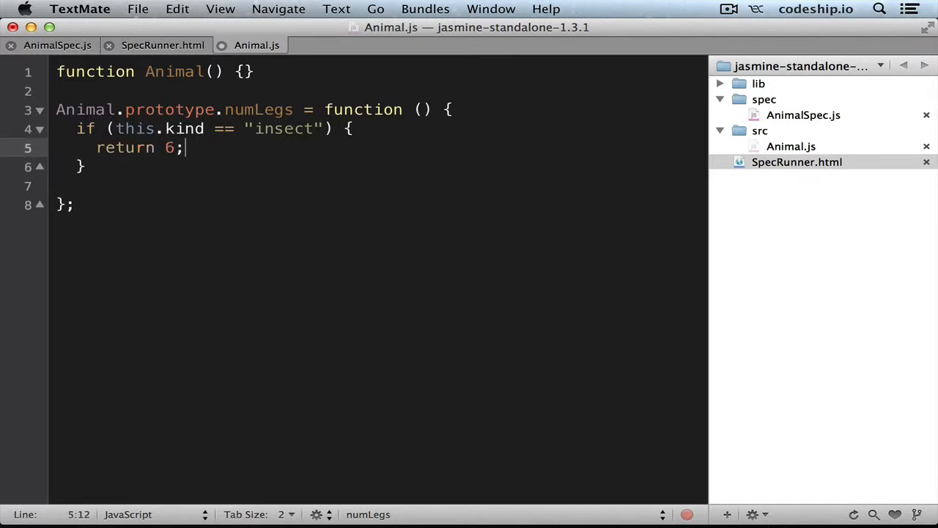
{"action": "type", "text": "else"}
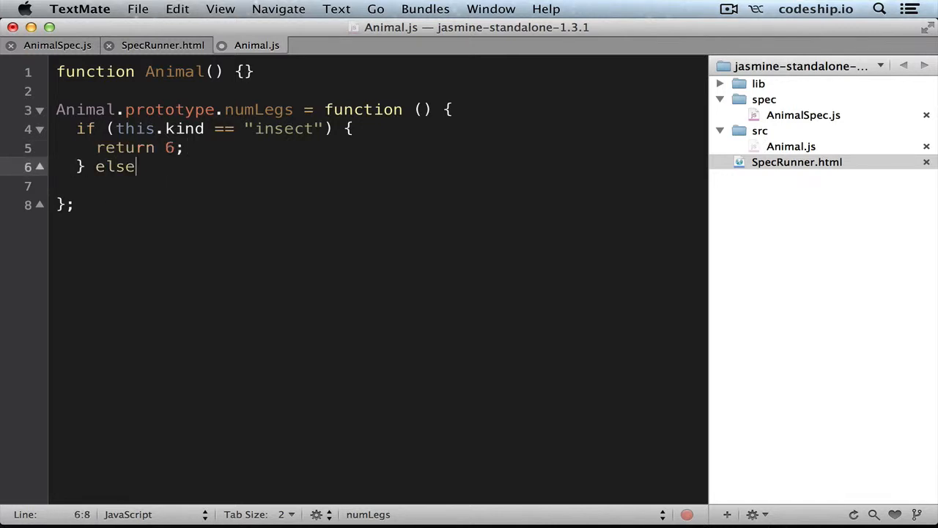
{"action": "type", "text": "{"}
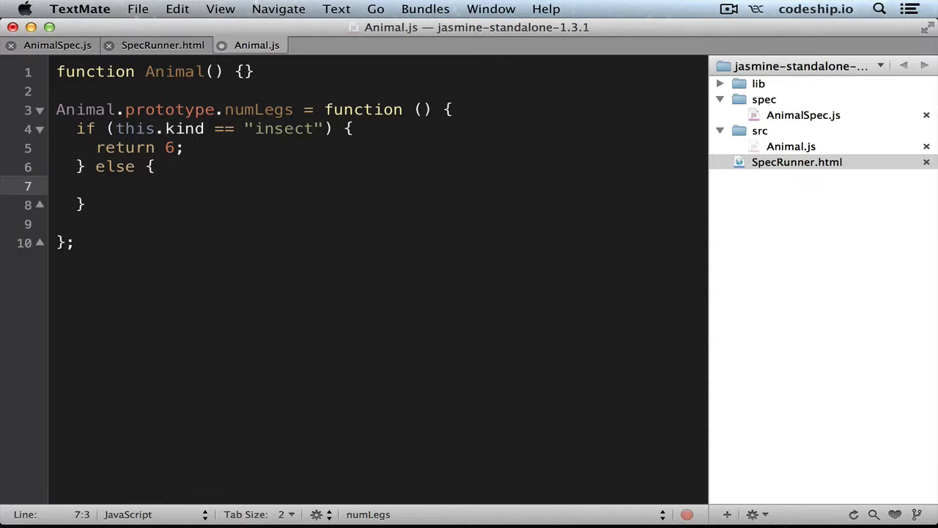
{"action": "type", "text": "return"}
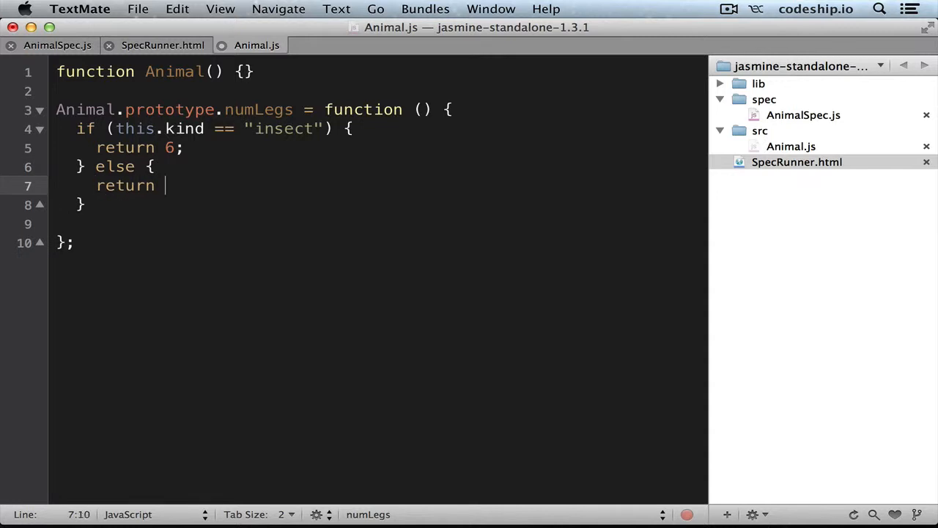
{"action": "type", "text": "8;"}
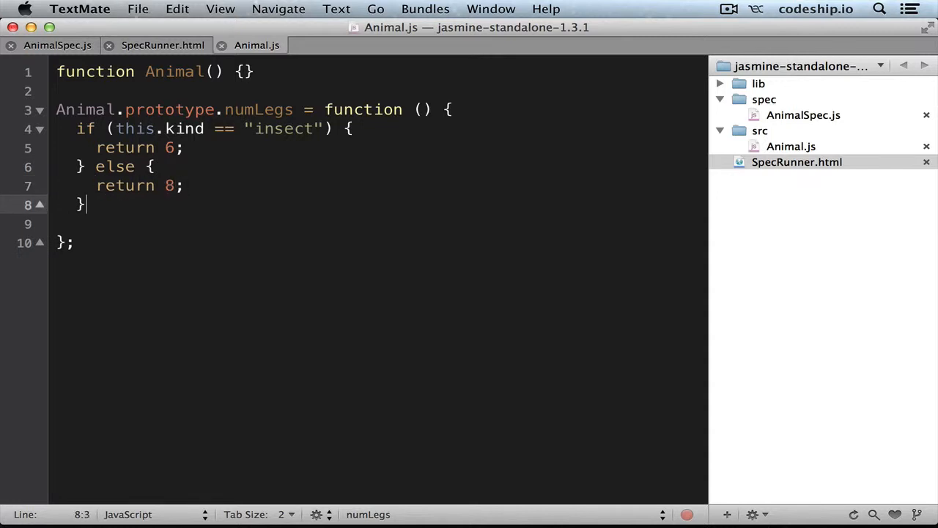
Rerun the Jasmine specs in Chrome to check the insect and spider cases
{"action": "key", "text": "cmd+tab"}
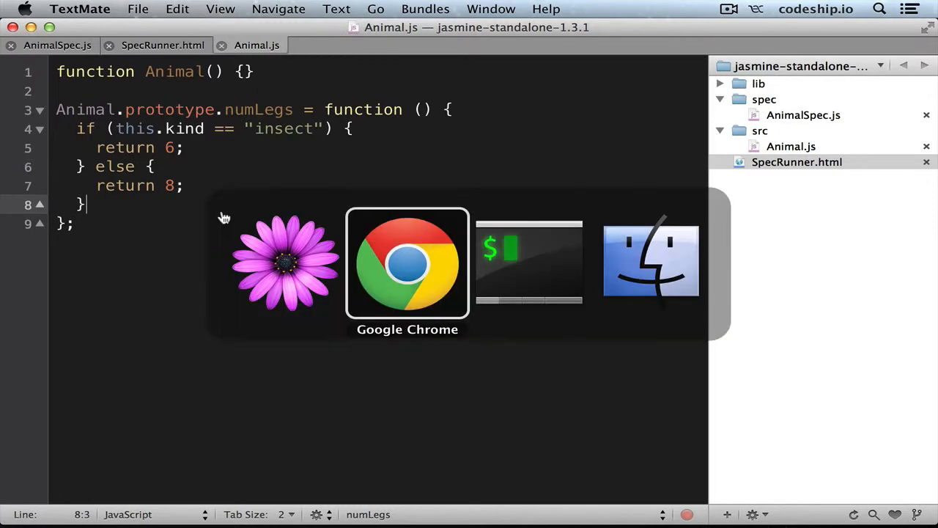
{"action": "left_click", "coordinate": [408, 262]}
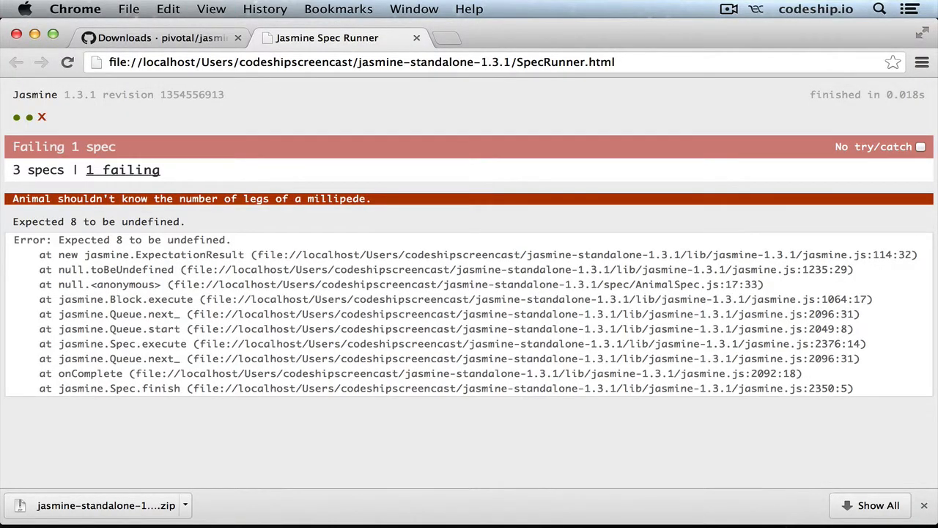
Change else to else if (this.kind == "spider") in numLegs and rerun the specs in Chrome
{"action": "key", "text": "cmd+tab"}
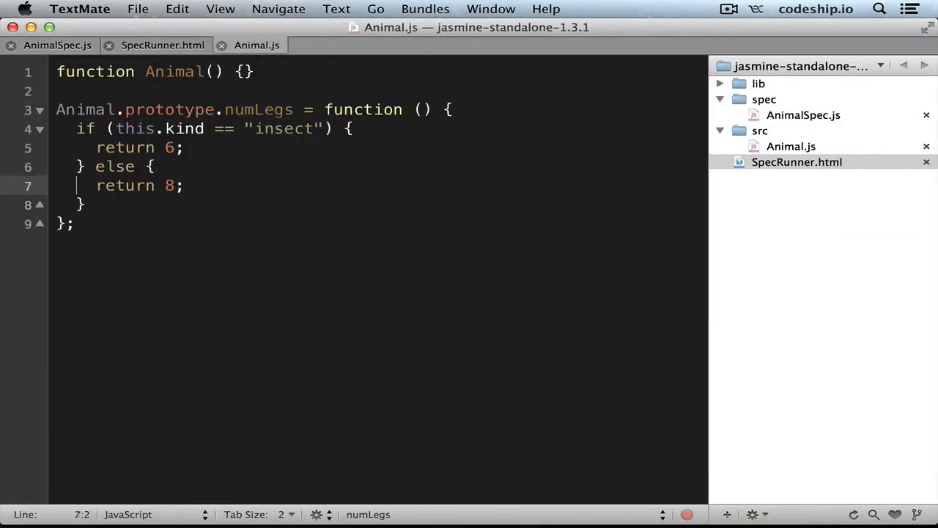
{"action": "type", "text": "if (this.kind == \"spider"}
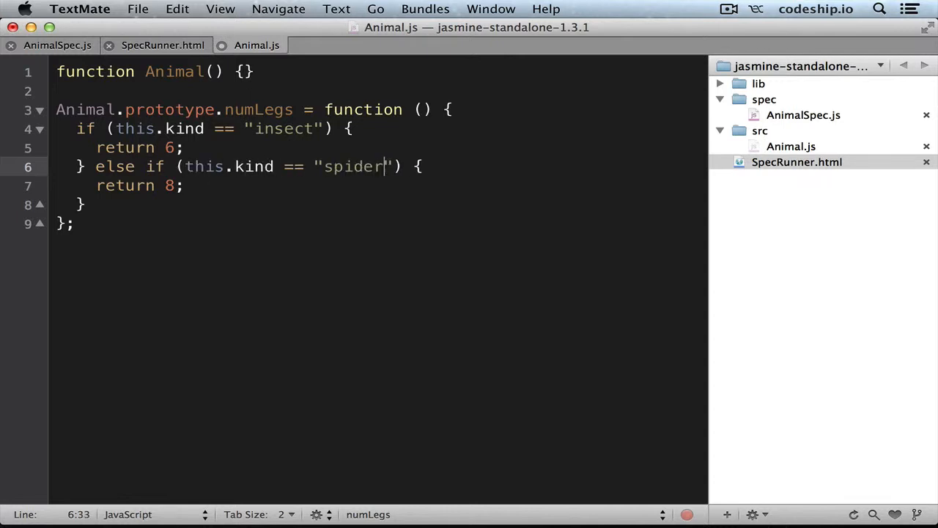
{"action": "key", "text": "cmd+tab"}
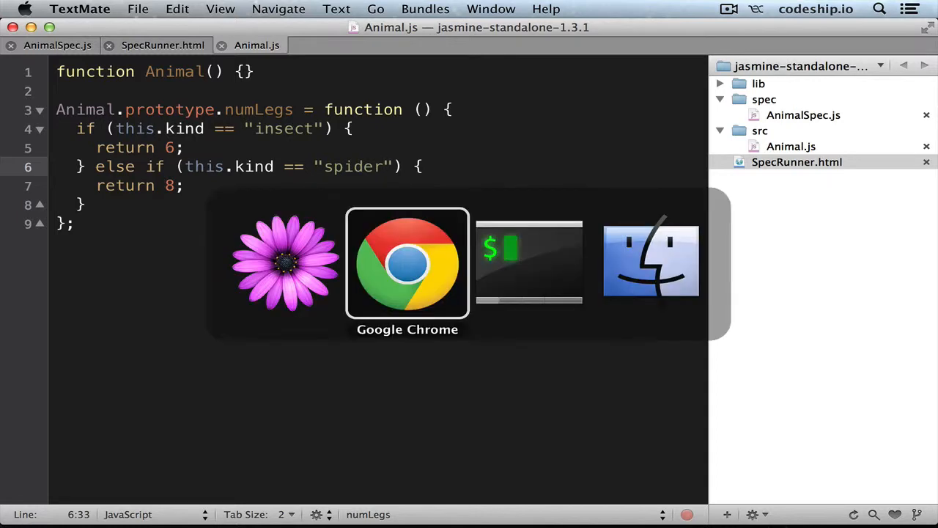
{"action": "left_click", "coordinate": [408, 264]}
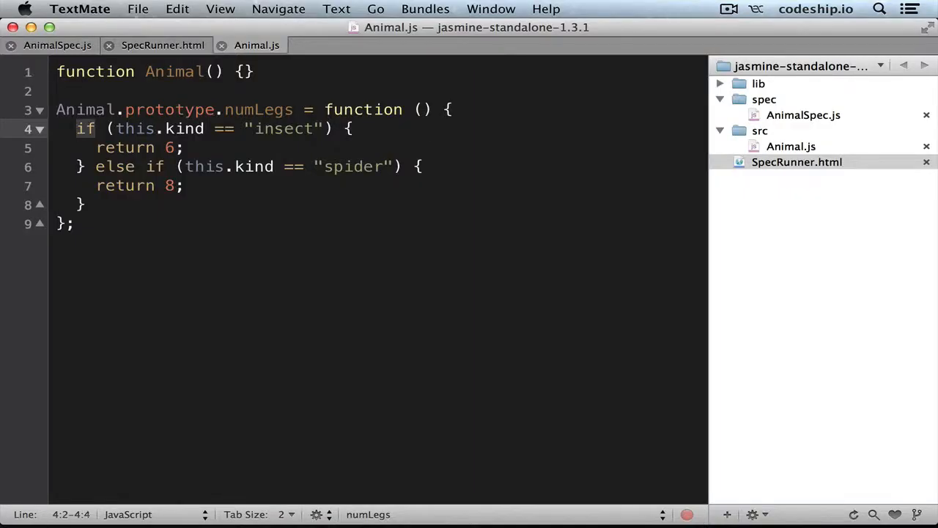
Rewrite numLegs as 'switch (this.kind)' with case "insect": return 6;
{"action": "type", "text": "switch"}
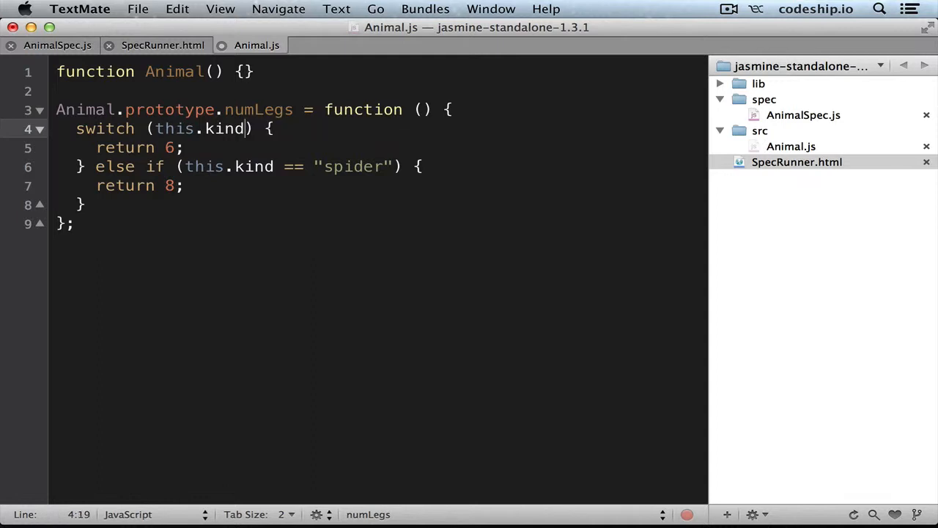
{"action": "type", "text": "cas"}
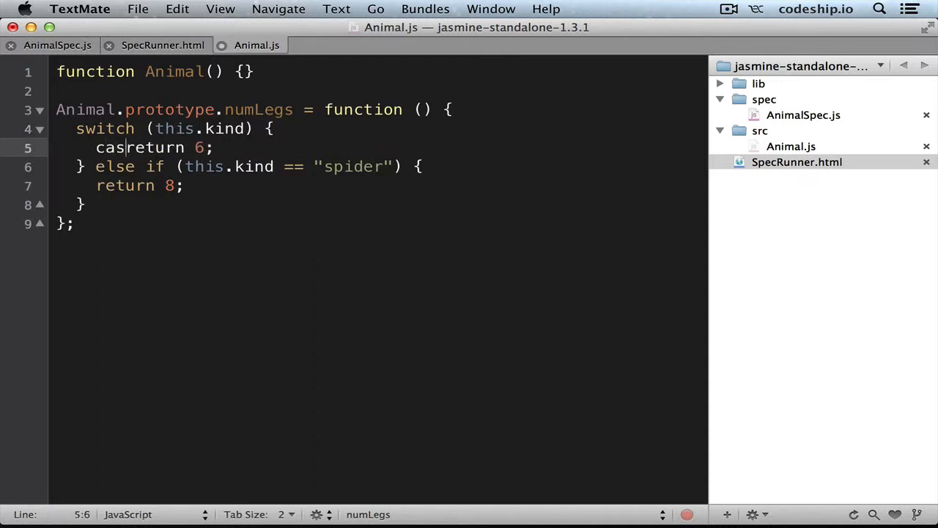
{"action": "type", "text": "e \"insect\":"}
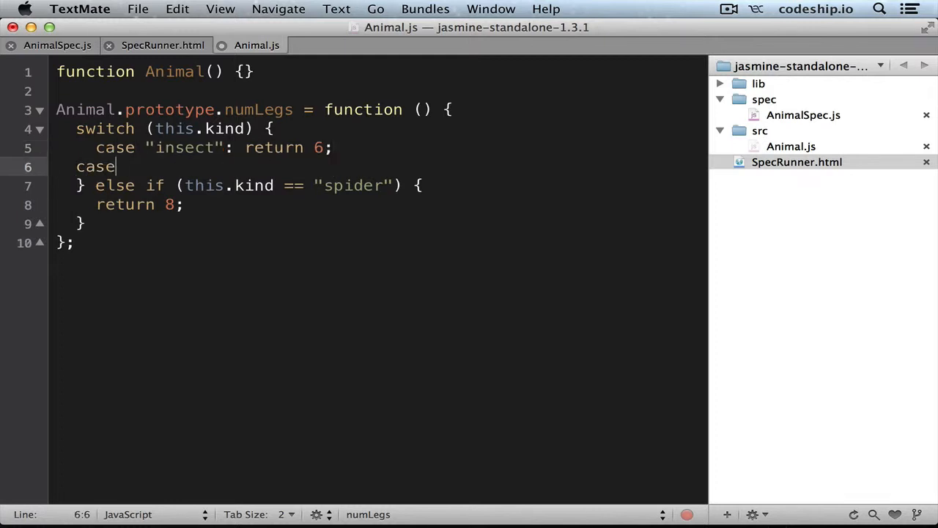
Add case "spider": return 8; to the switch
{"action": "type", "text": "\"spider\""}
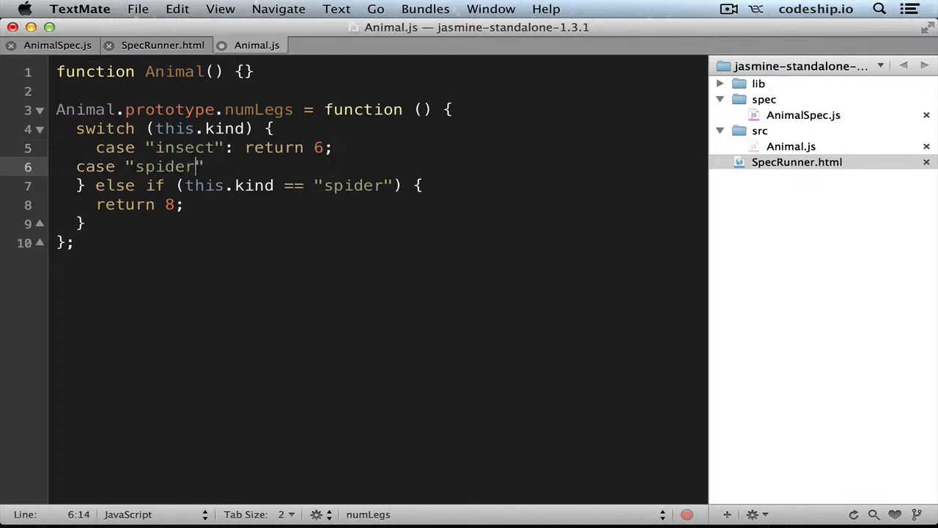
{"action": "type", "text": ": ret"}
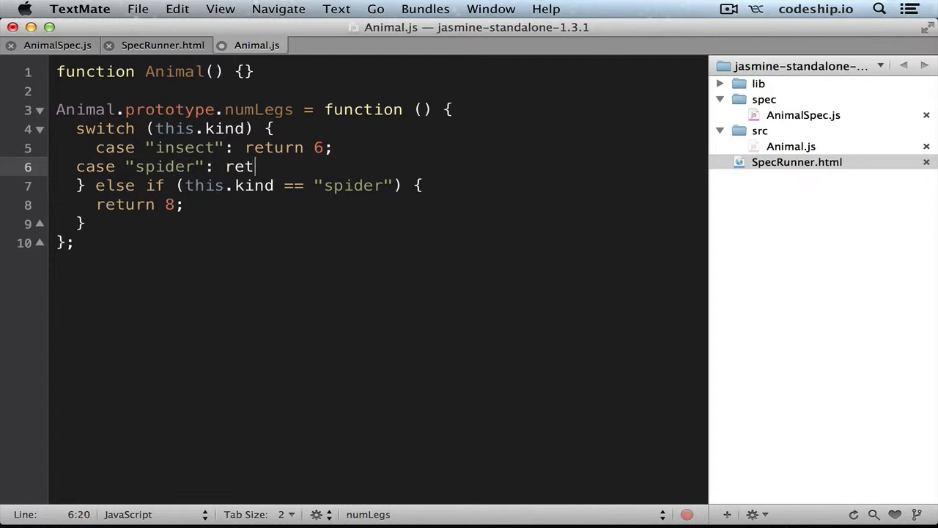
{"action": "type", "text": "urn 8;"}
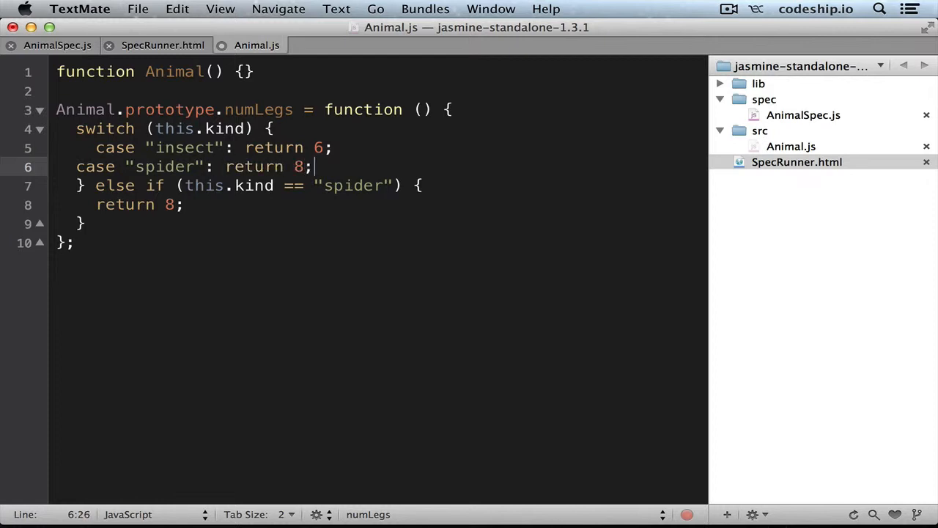